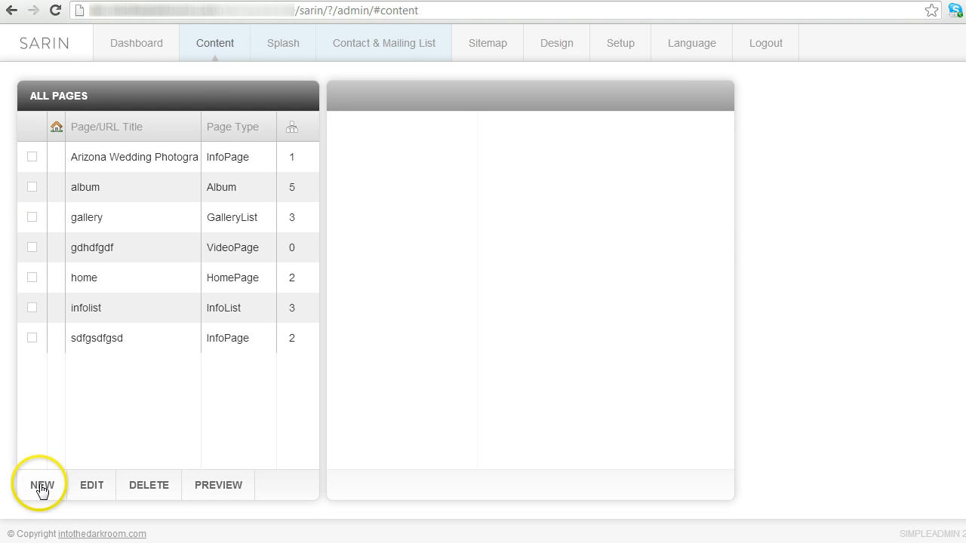
Step: Start a new page titled 'Tempe photographer' with the Info Page type selected
click(43, 486)
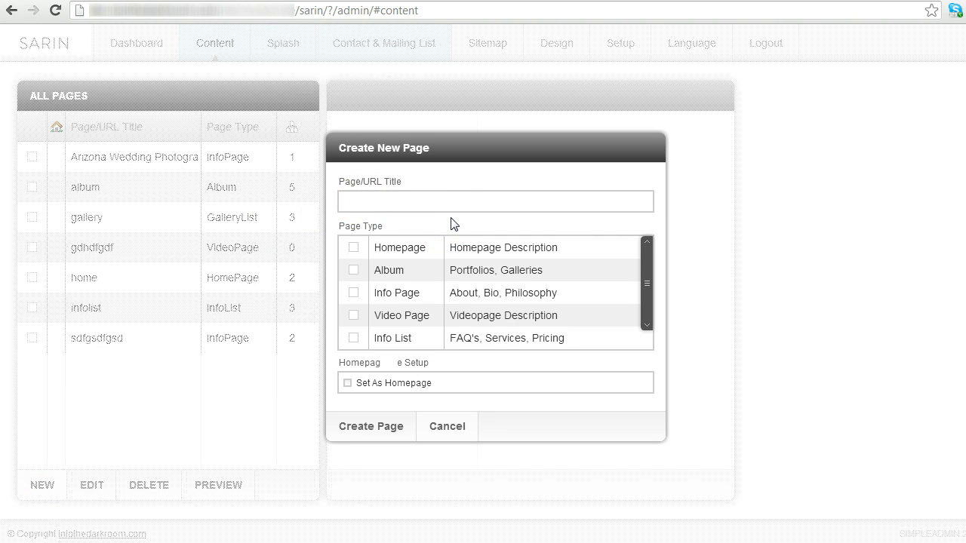
click(496, 201)
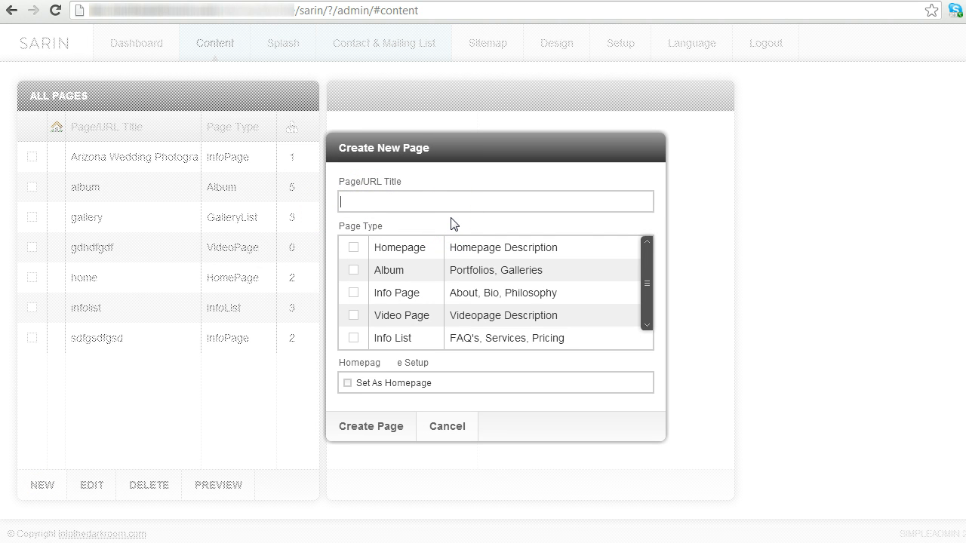
text(Tempe)
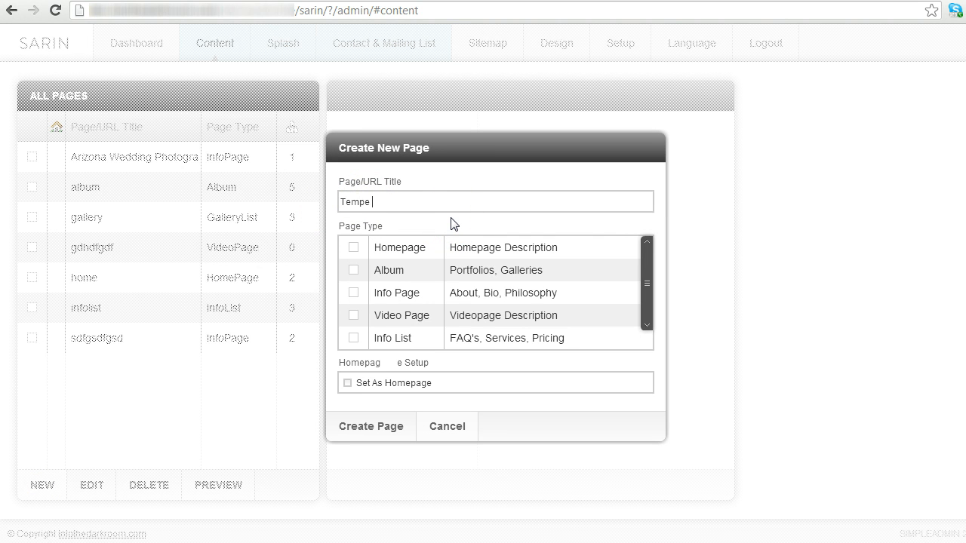
text(photographer)
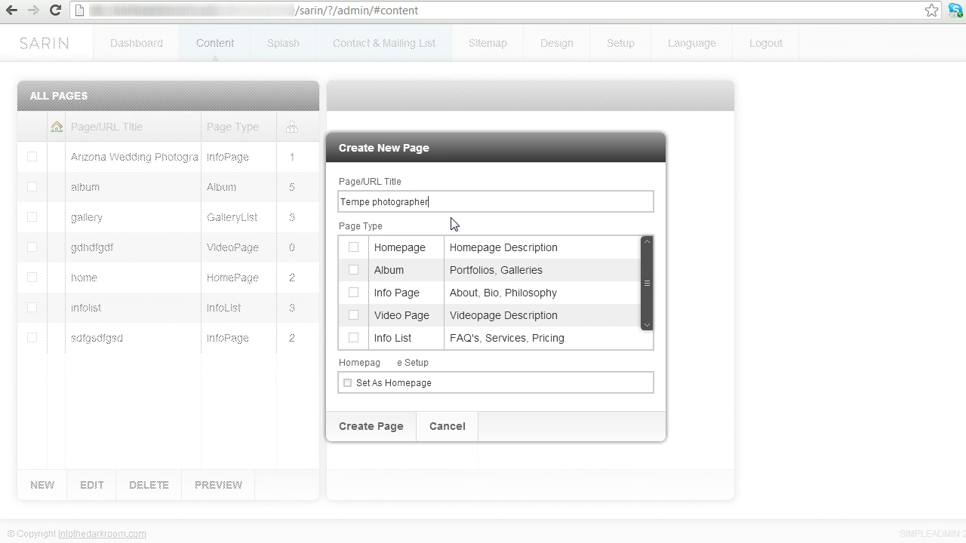
click(354, 293)
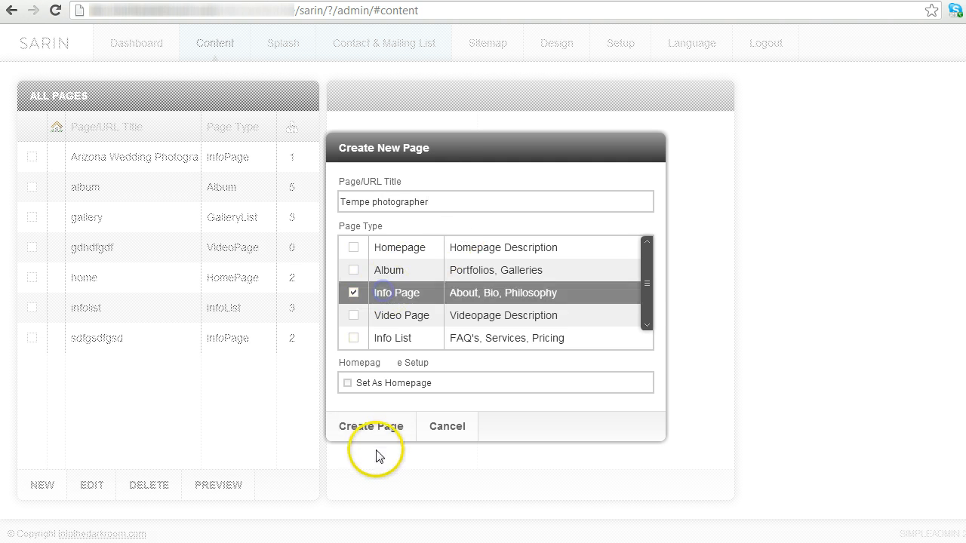
Step: Create the 'Tempe photographer' info page, then show the Arizona Wedding Photographer page's images
click(371, 426)
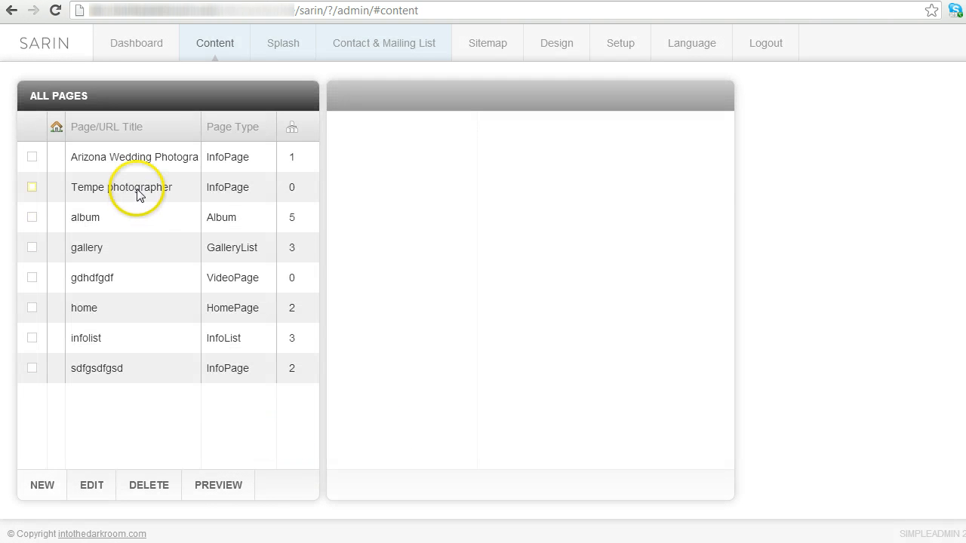
click(121, 188)
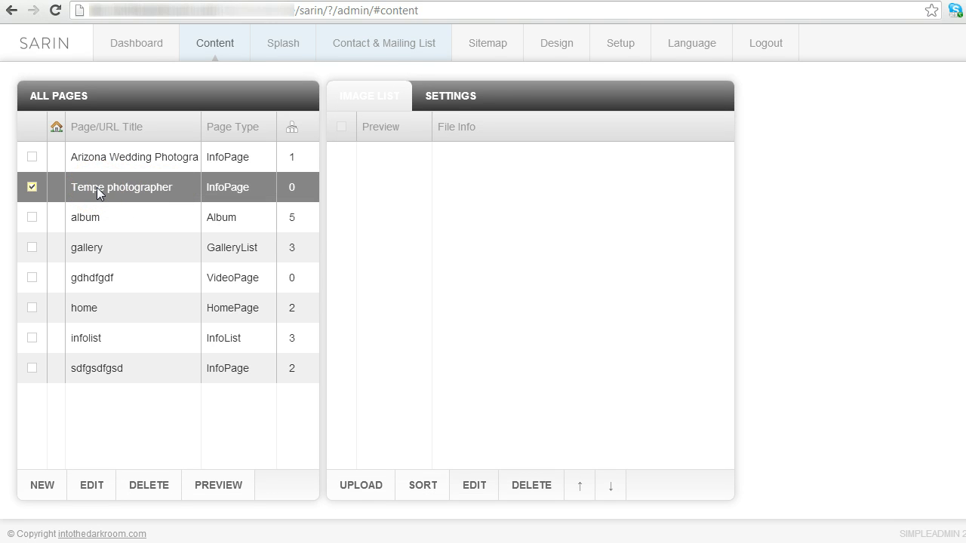
click(134, 157)
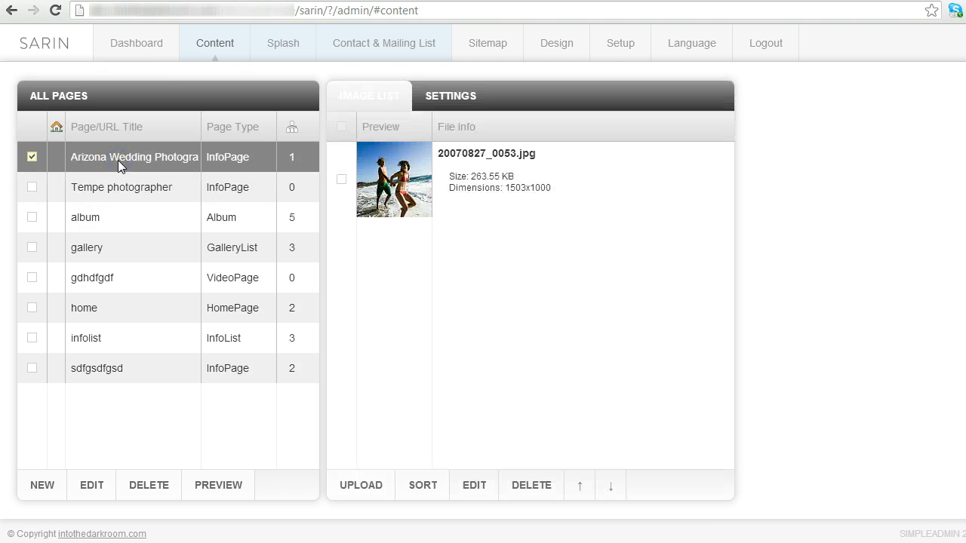
click(218, 486)
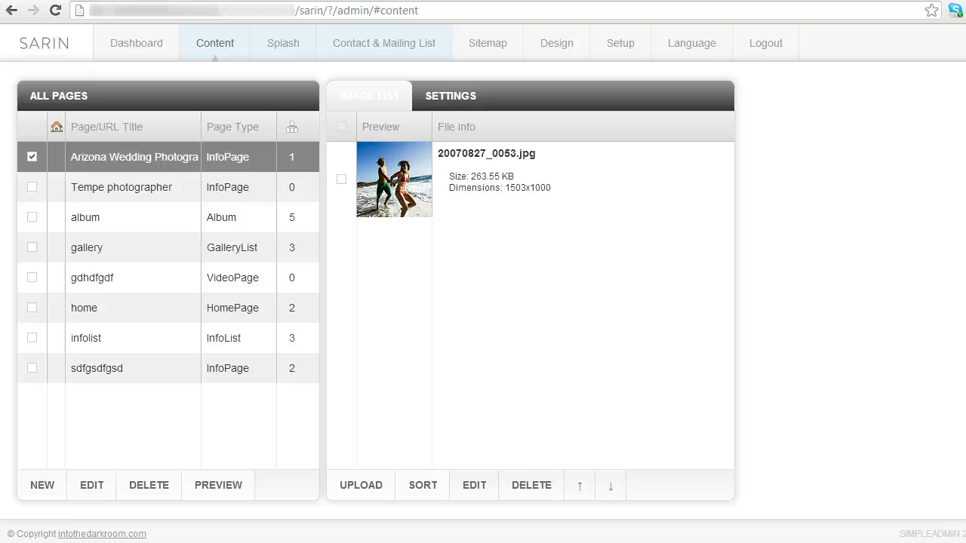
Step: Set the Arizona wedding page heading to 'Az wedding photog', save, and view it live
click(121, 187)
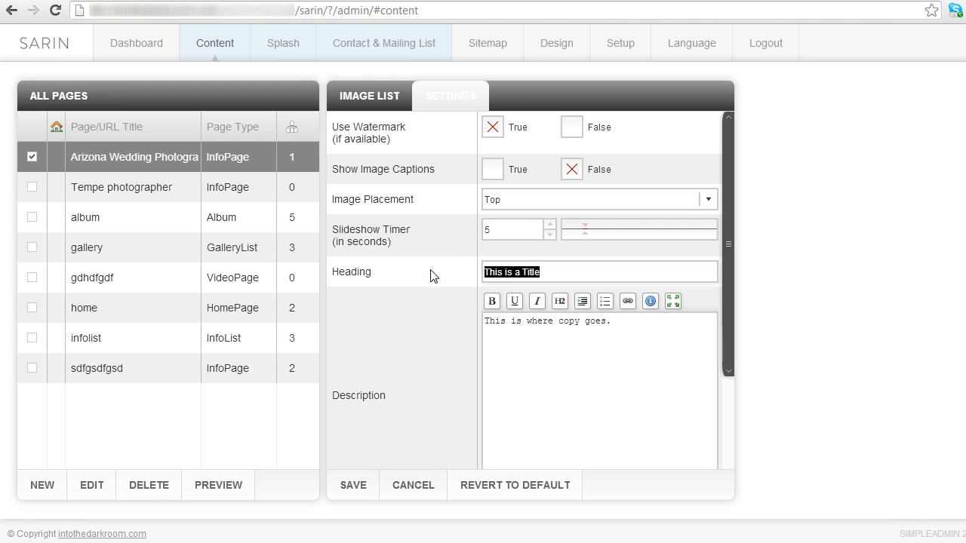
text(Az wedding photog)
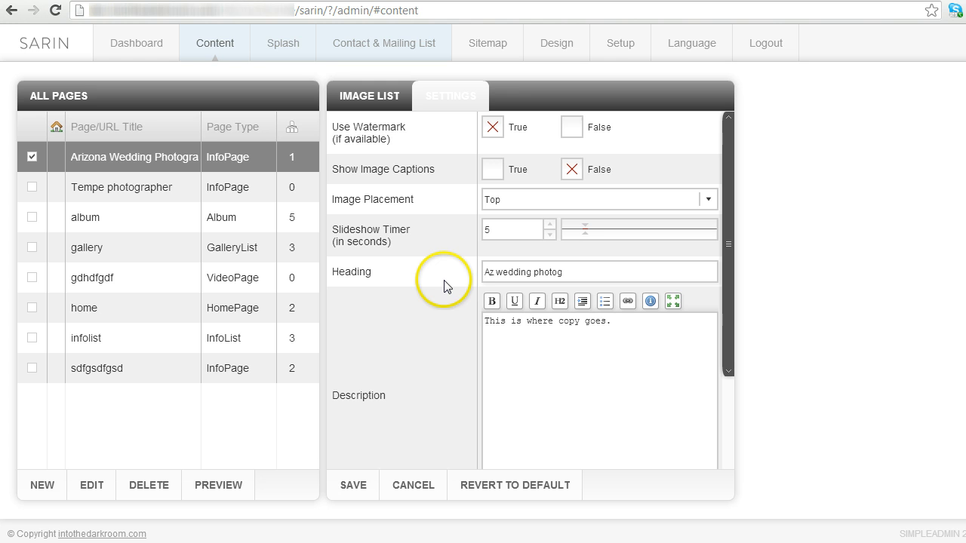
triple_click(550, 320)
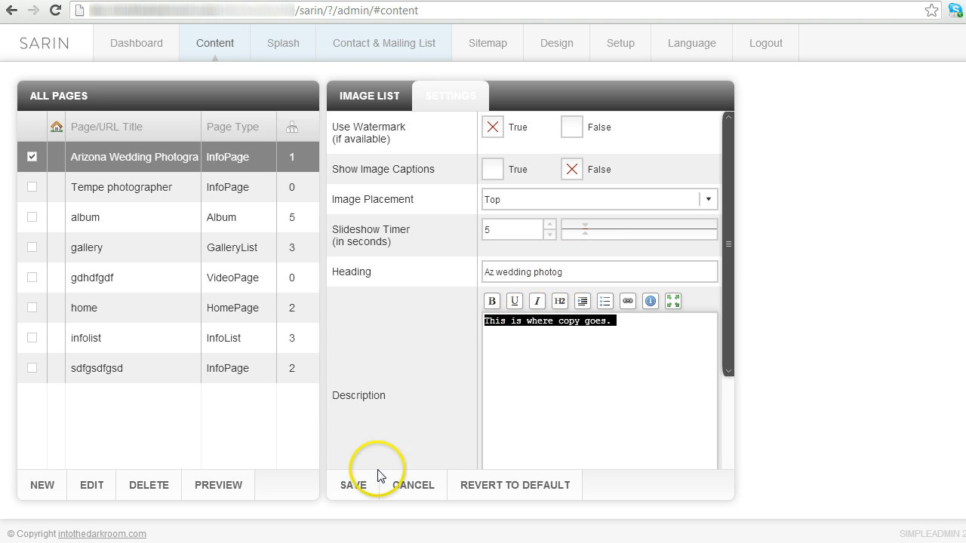
click(353, 486)
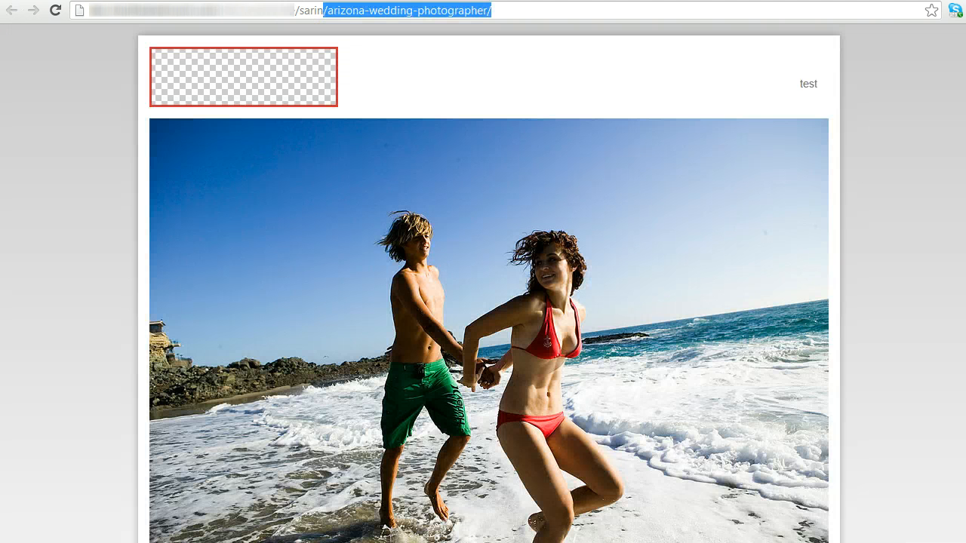
scroll(down, 3)
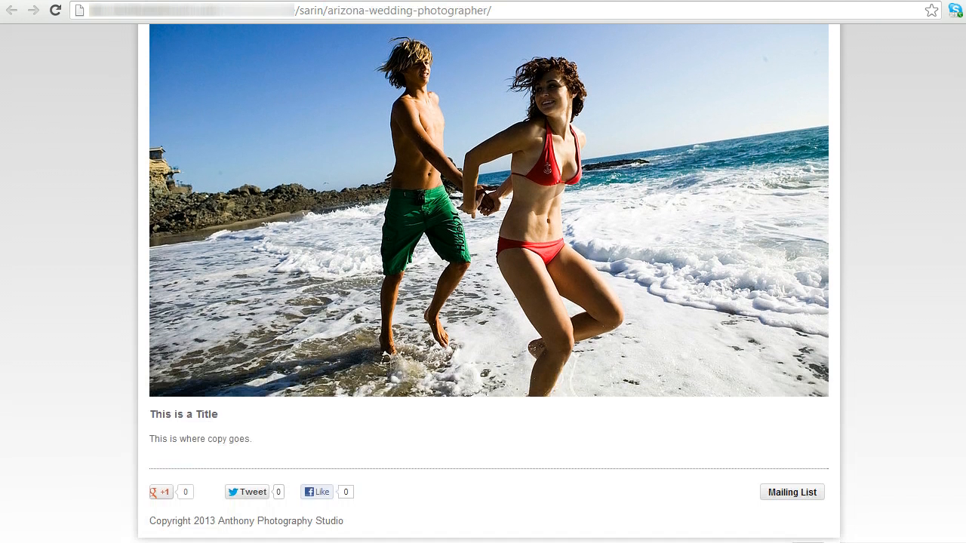